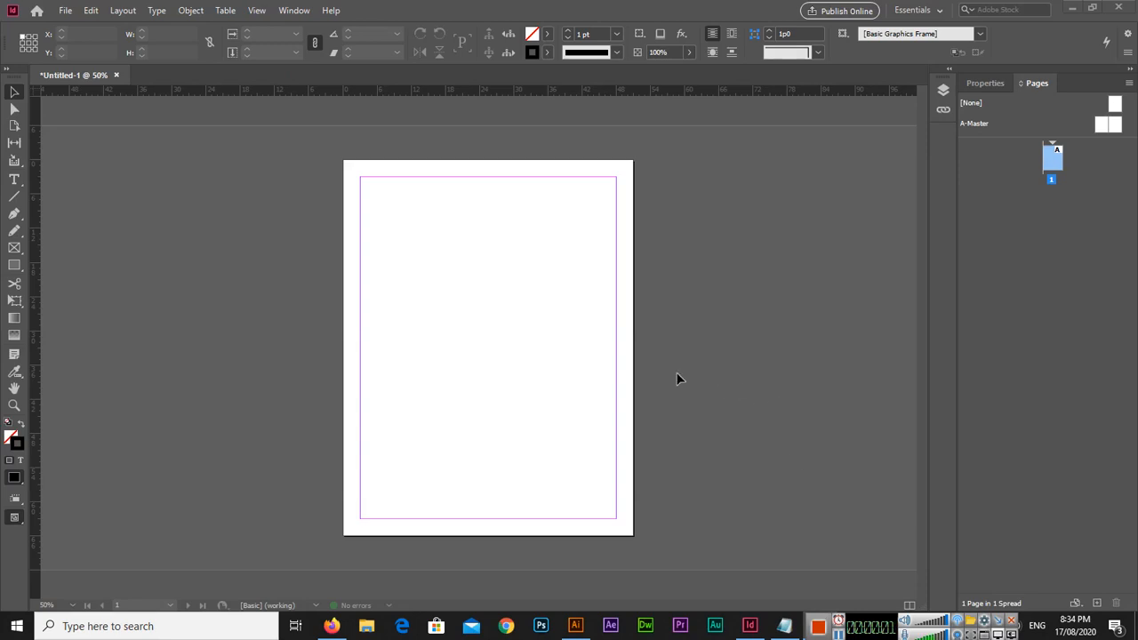
mouse_move(662, 376)
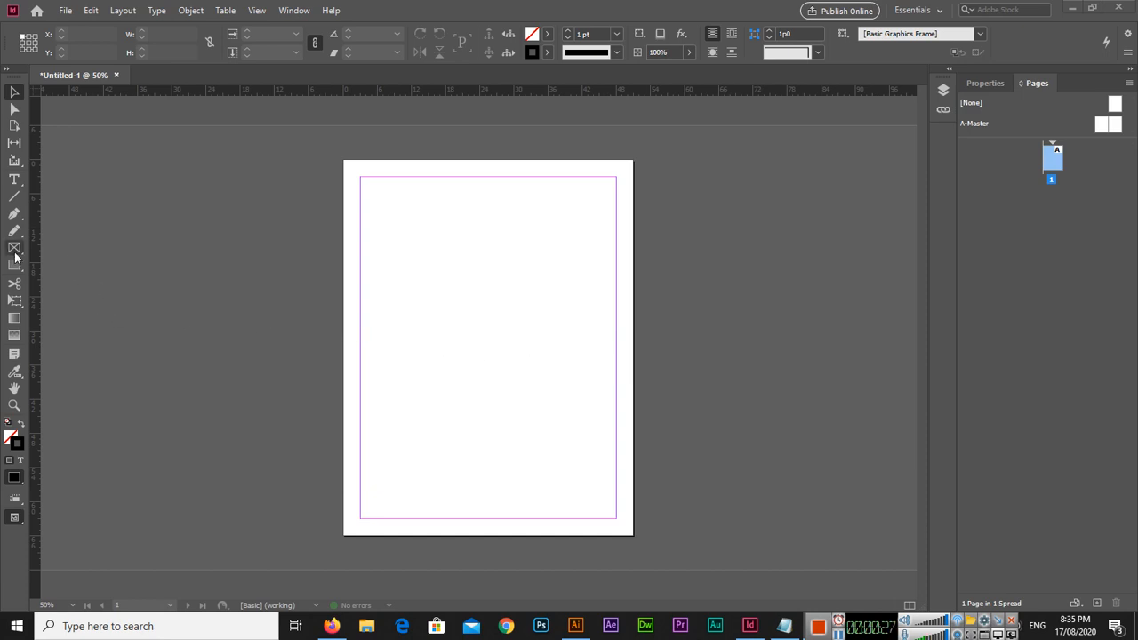
Step: Choose the Rectangle Frame Tool from the frame tool flyout in the Tools panel
left_click(12, 247)
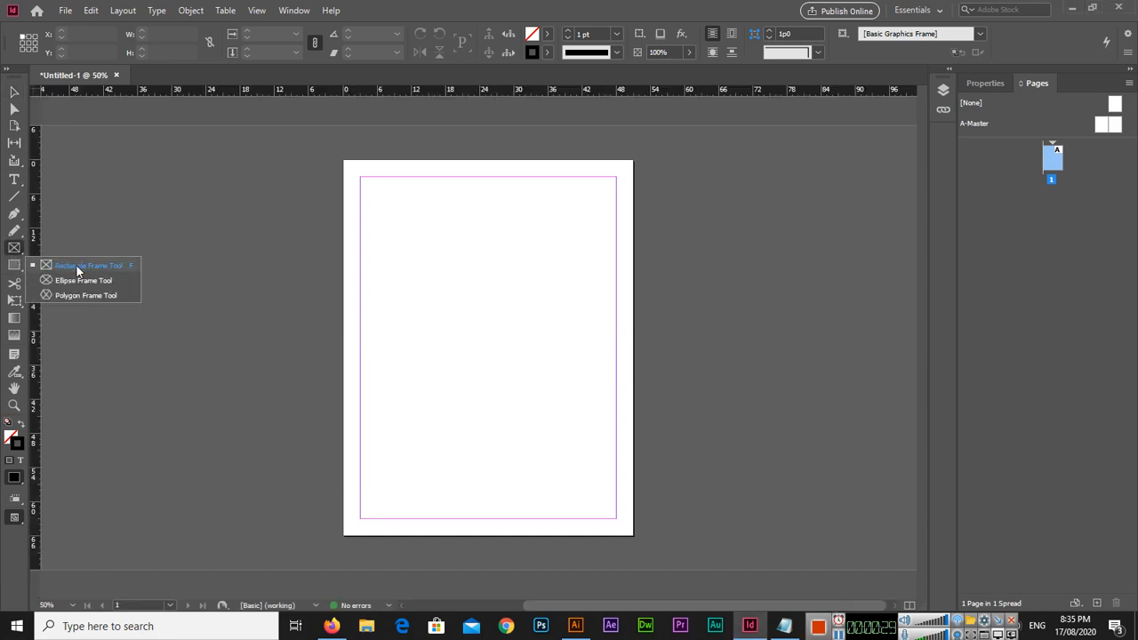
left_click(93, 265)
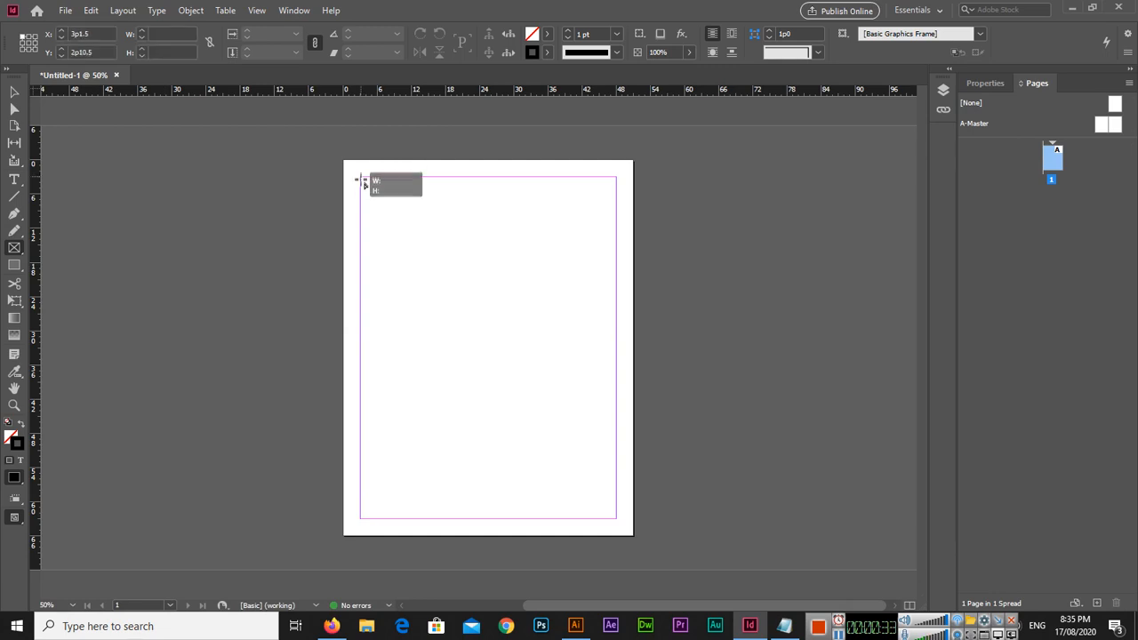
Step: Drag from margin corner to margin corner to create eight rectangle frames in a 2×4 grid
left_click_drag(361, 178, 435, 382)
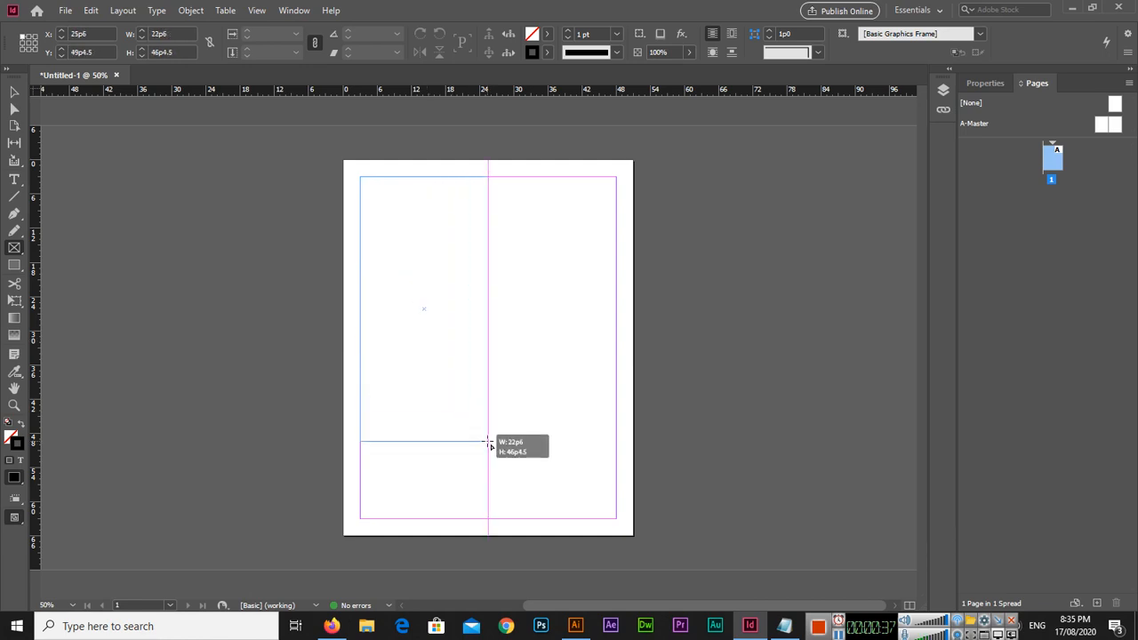
left_click_drag(488, 442, 558, 514)
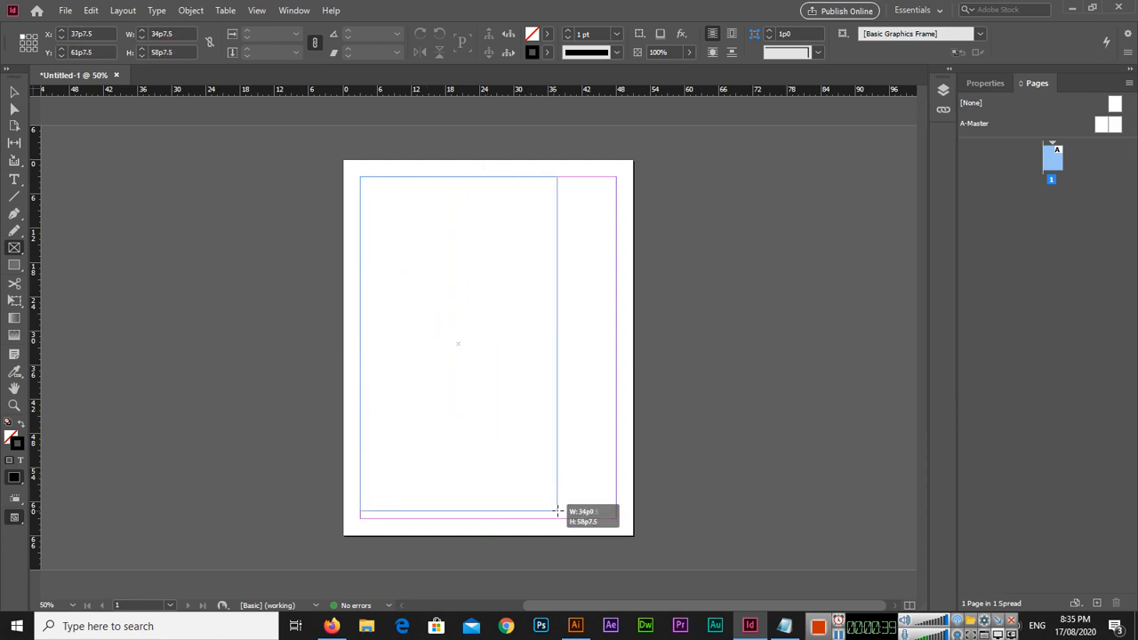
left_click_drag(558, 514, 585, 519)
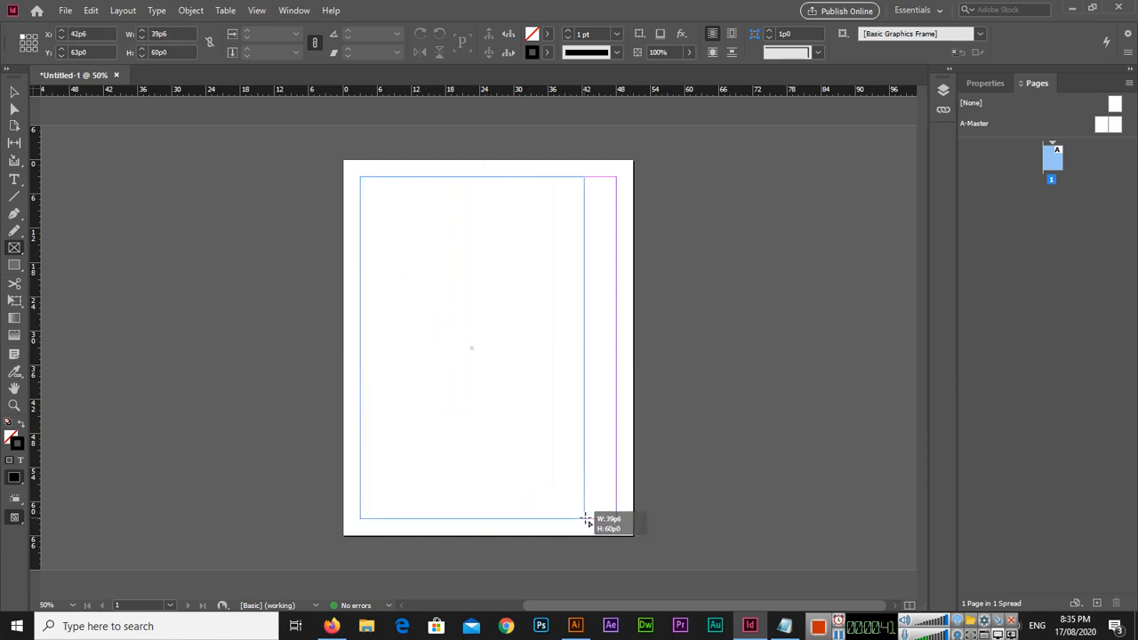
left_click_drag(585, 518, 616, 518)
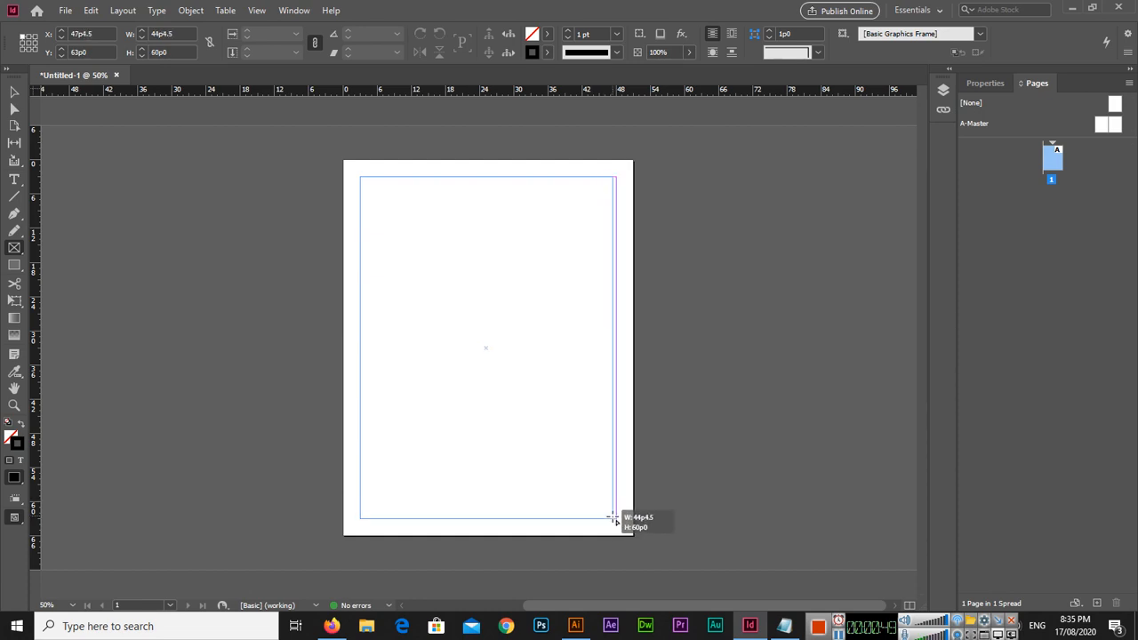
left_click_drag(614, 518, 598, 501)
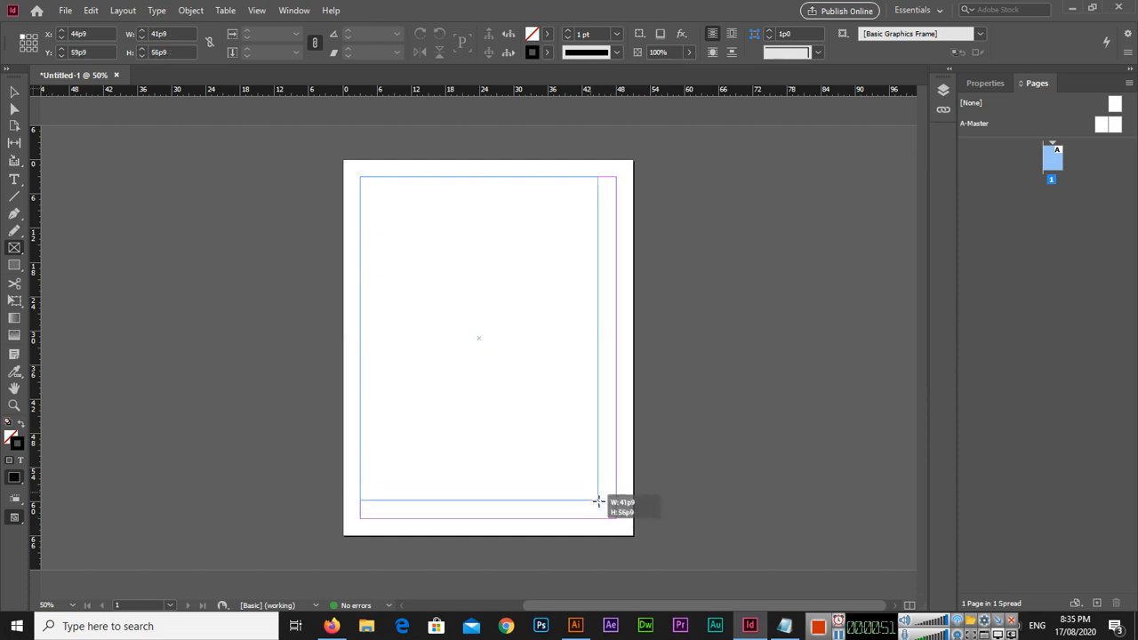
left_click_drag(601, 501, 616, 522)
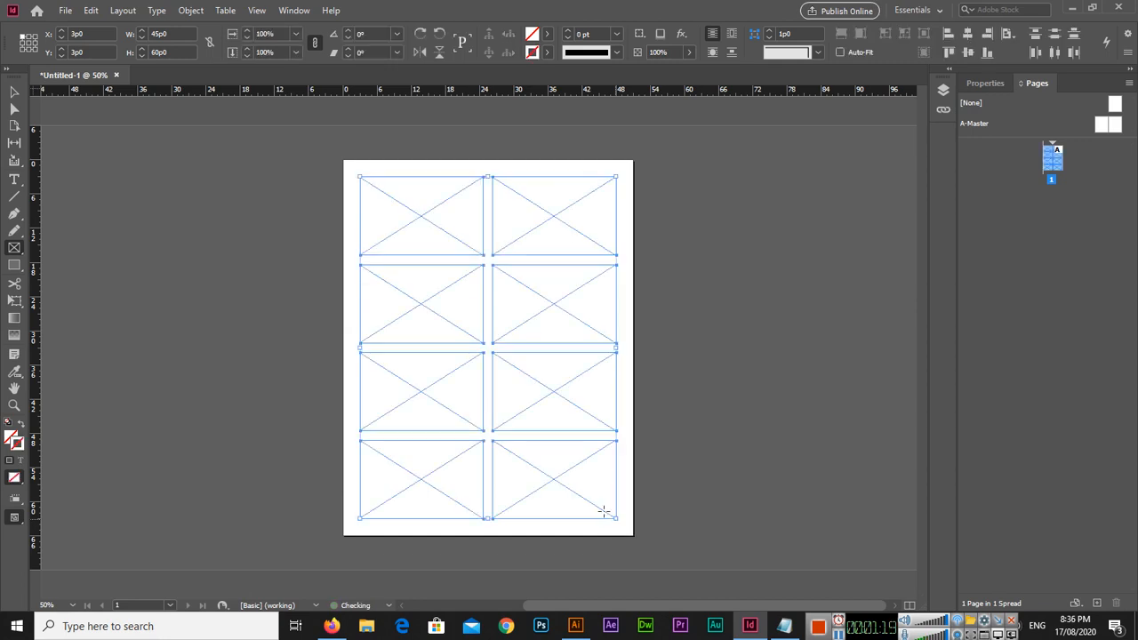
mouse_move(12, 94)
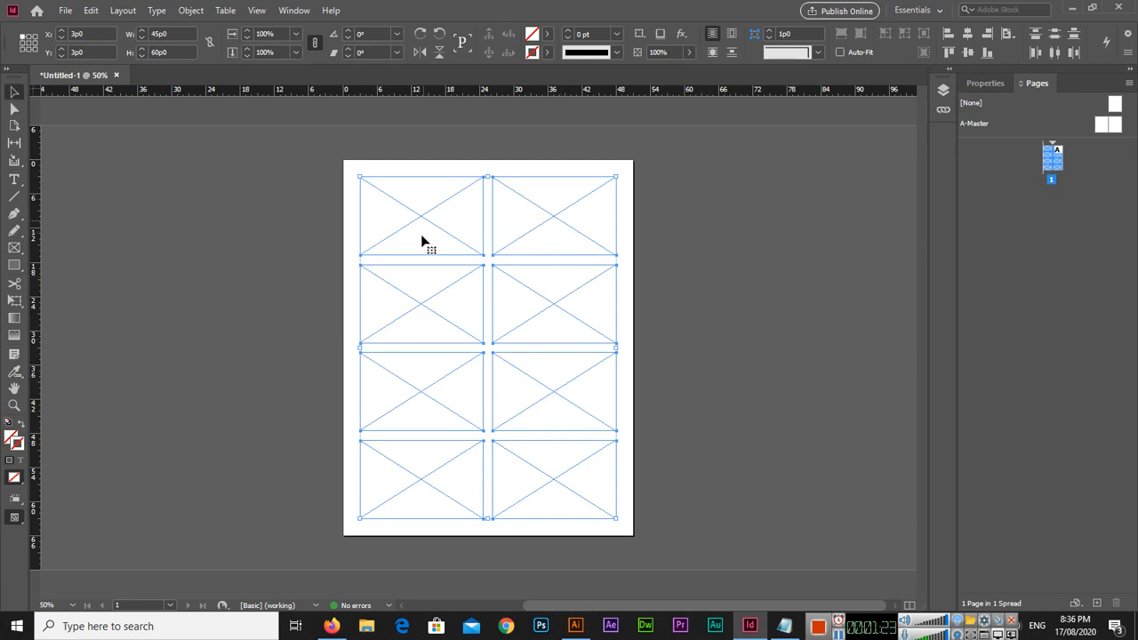
mouse_move(566, 378)
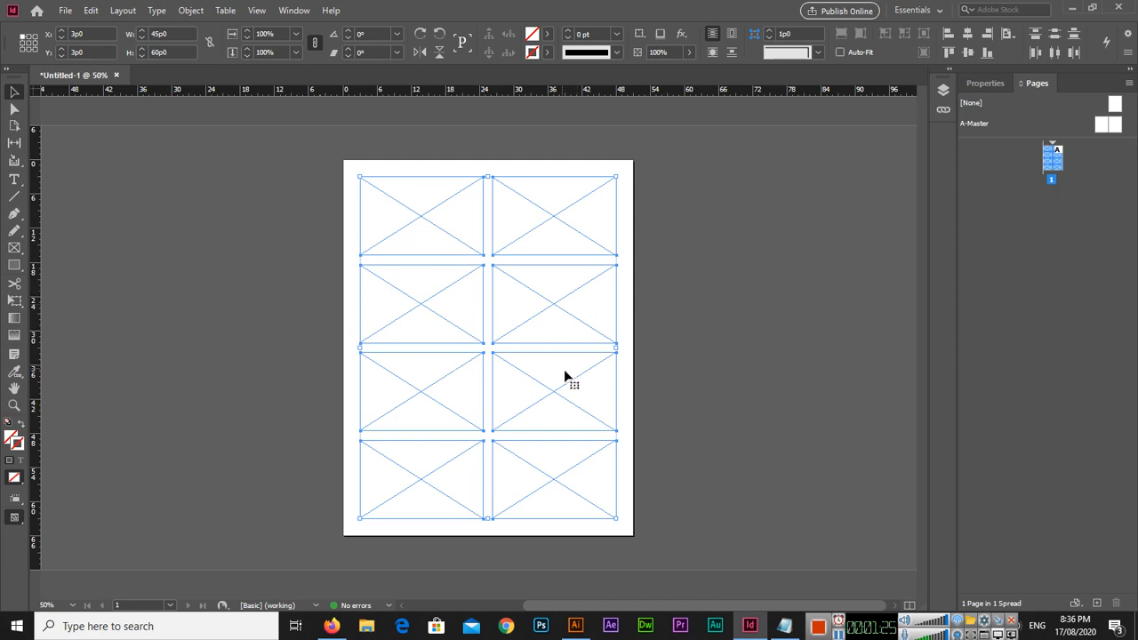
Step: Select the top-left frame and open the Place dialog showing the Desktop image 'one'
left_click(420, 214)
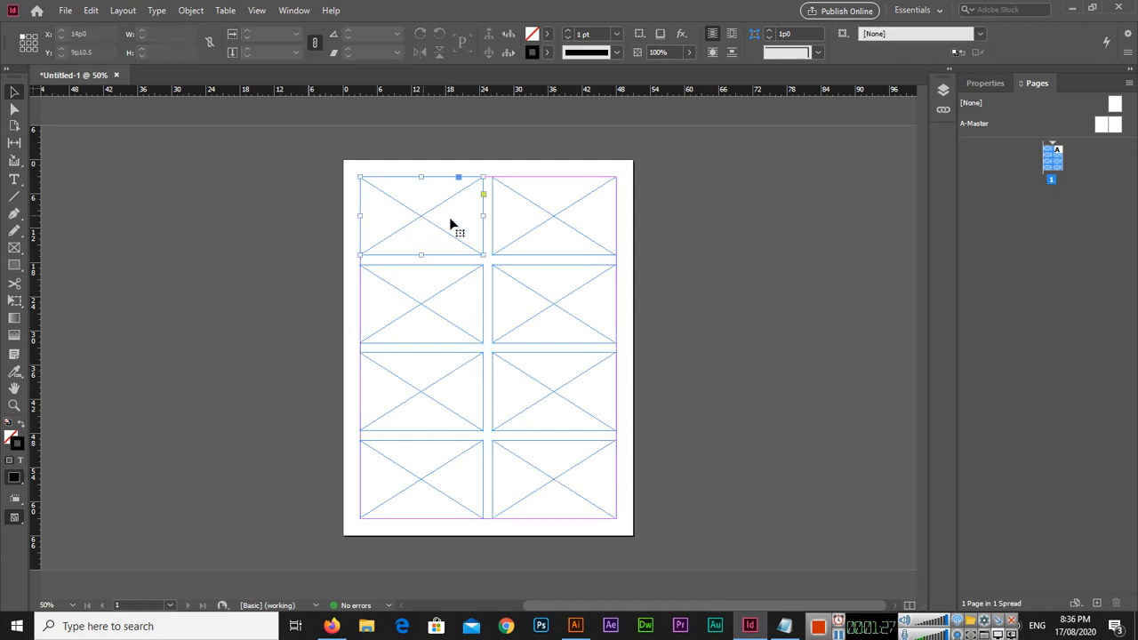
left_click(553, 304)
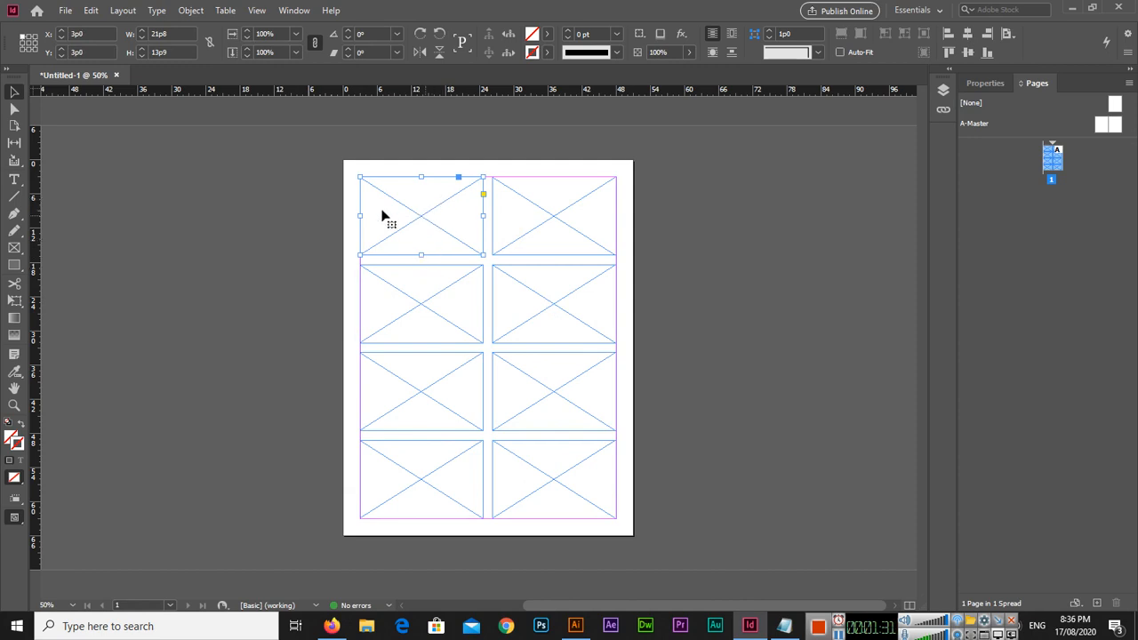
left_click(64, 10)
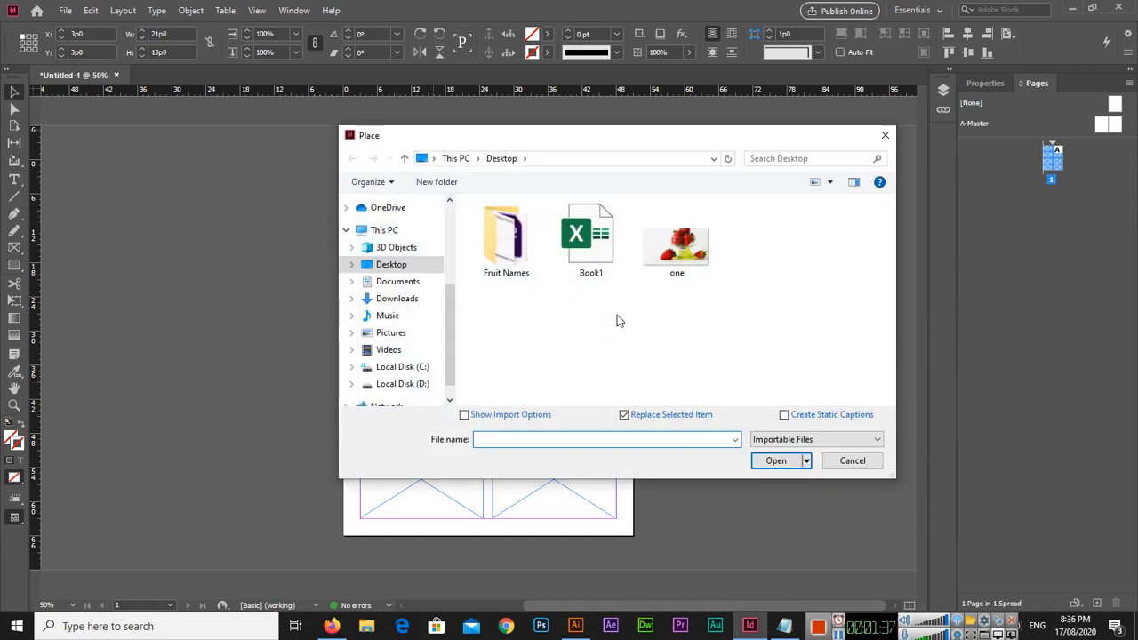
mouse_move(677, 249)
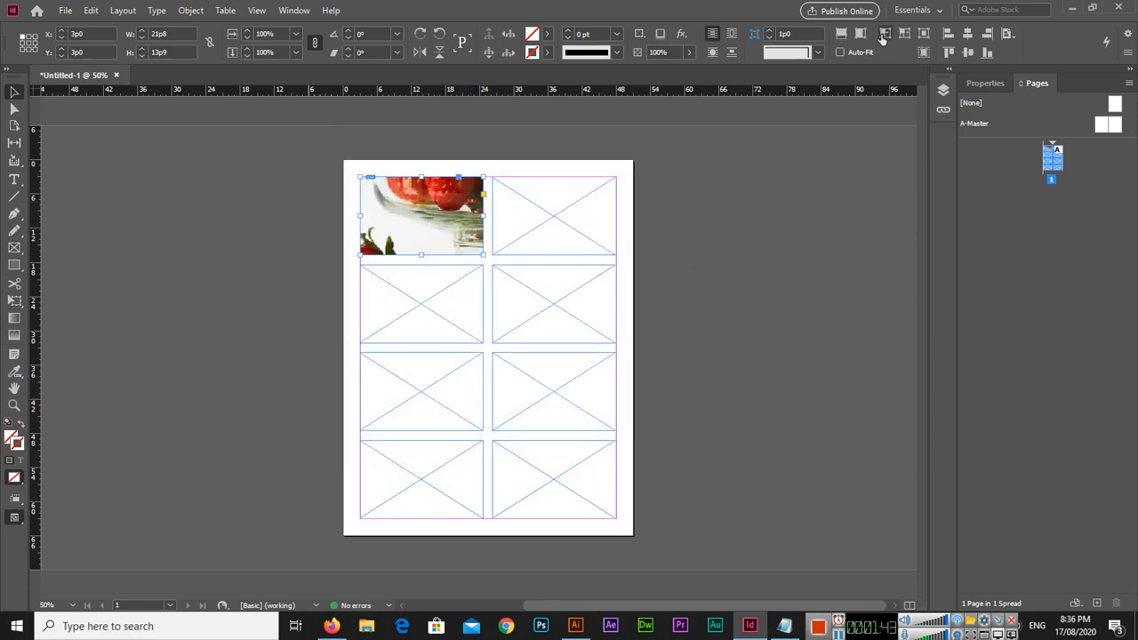
mouse_move(880, 37)
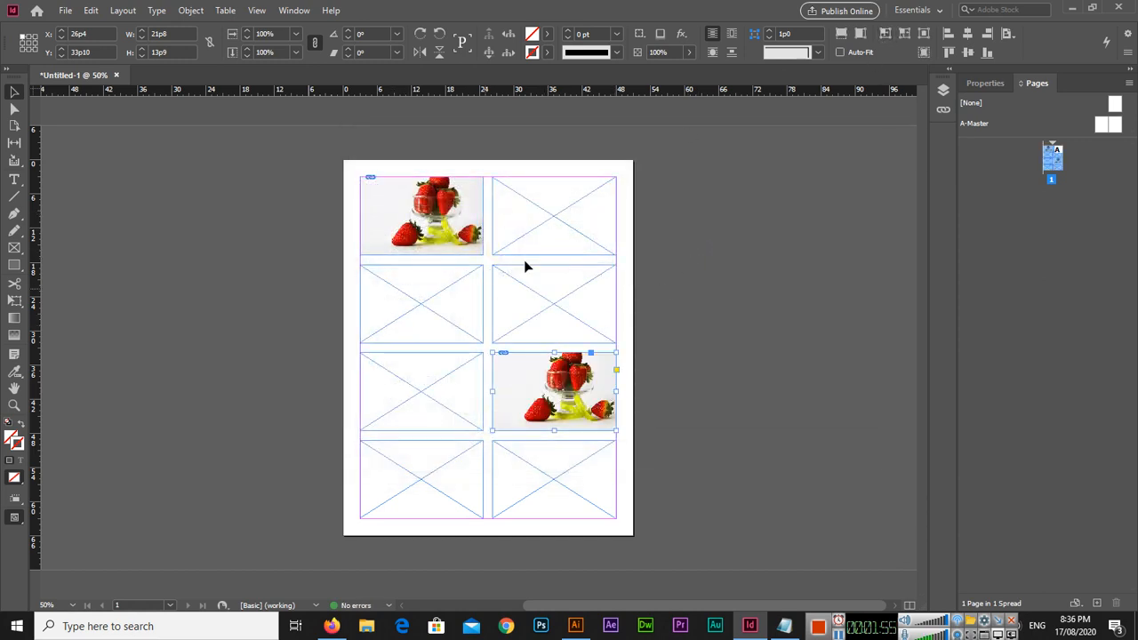
Step: Select the second-row left frame, then the empty bottom-right grid frame
left_click(421, 304)
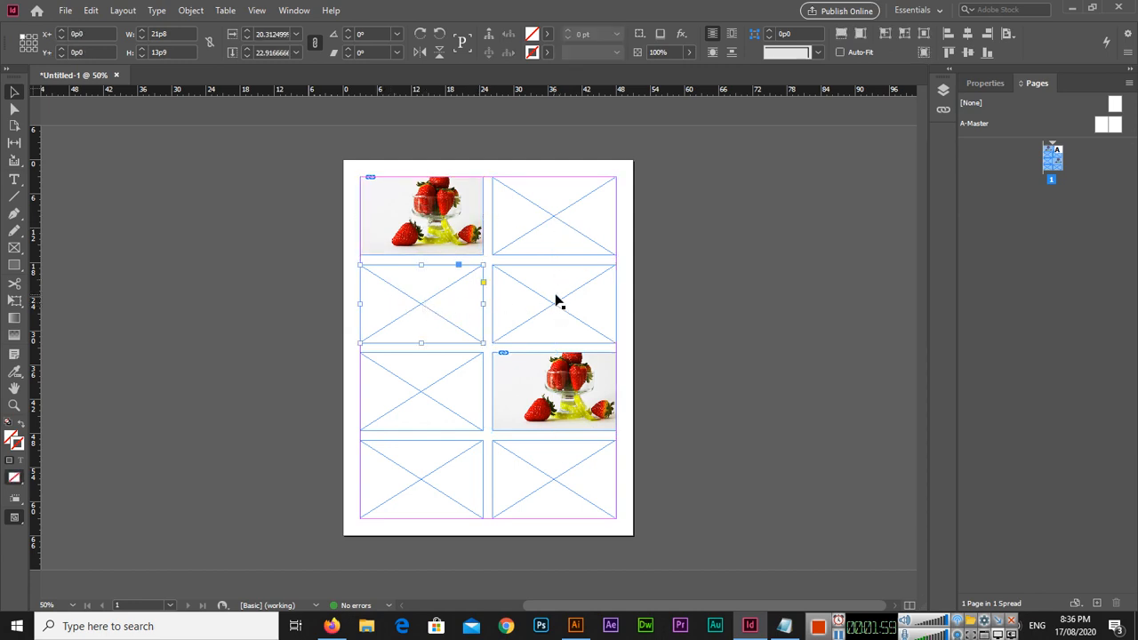
left_click(553, 479)
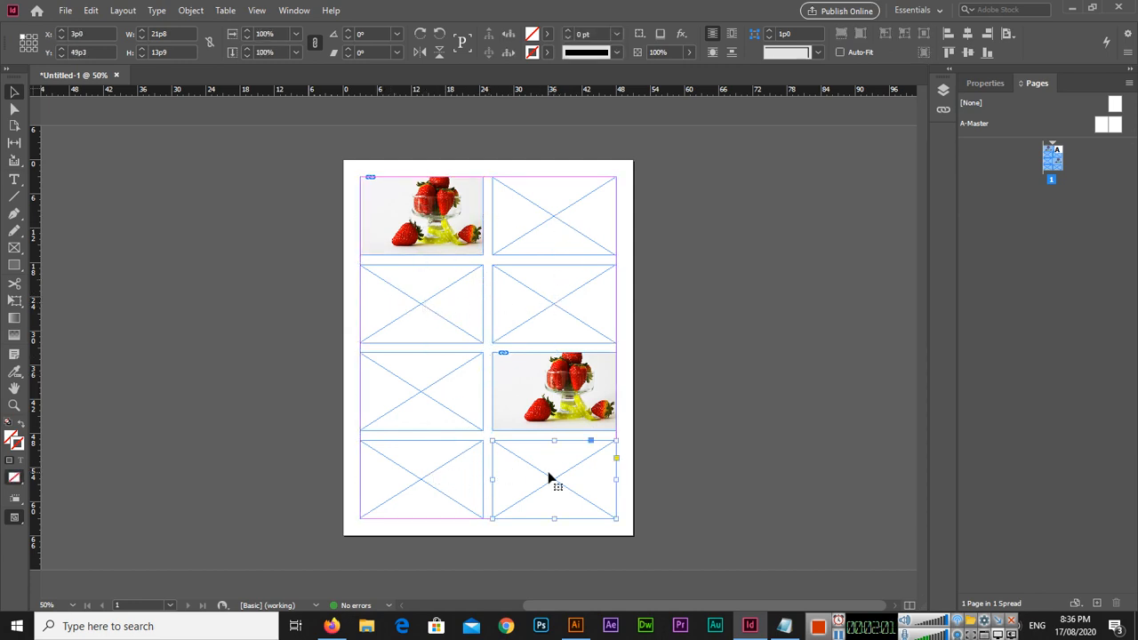